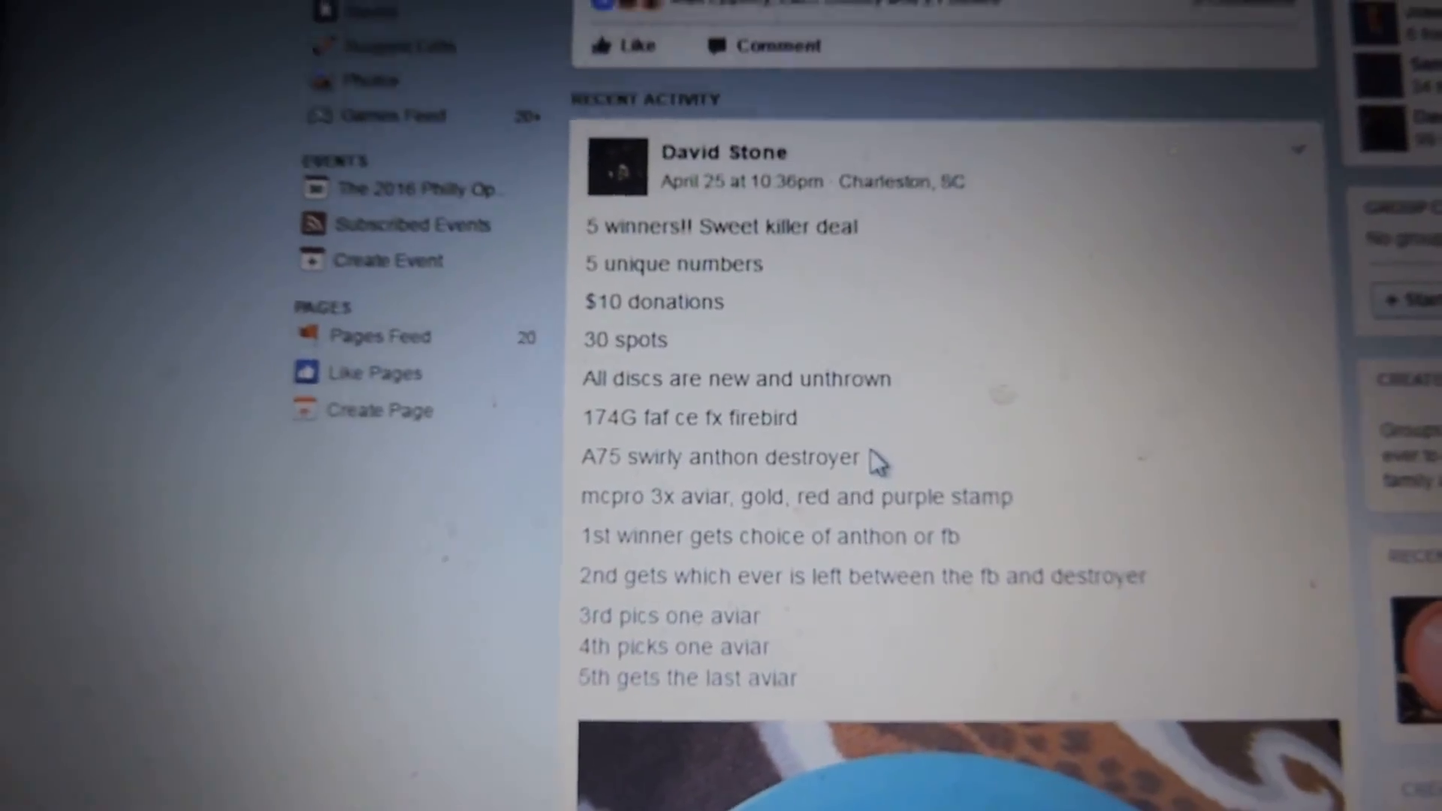
- Bring the RANDOM.ORG True Random Number Generator into view for a 1–30 draw
scroll("down", 3)
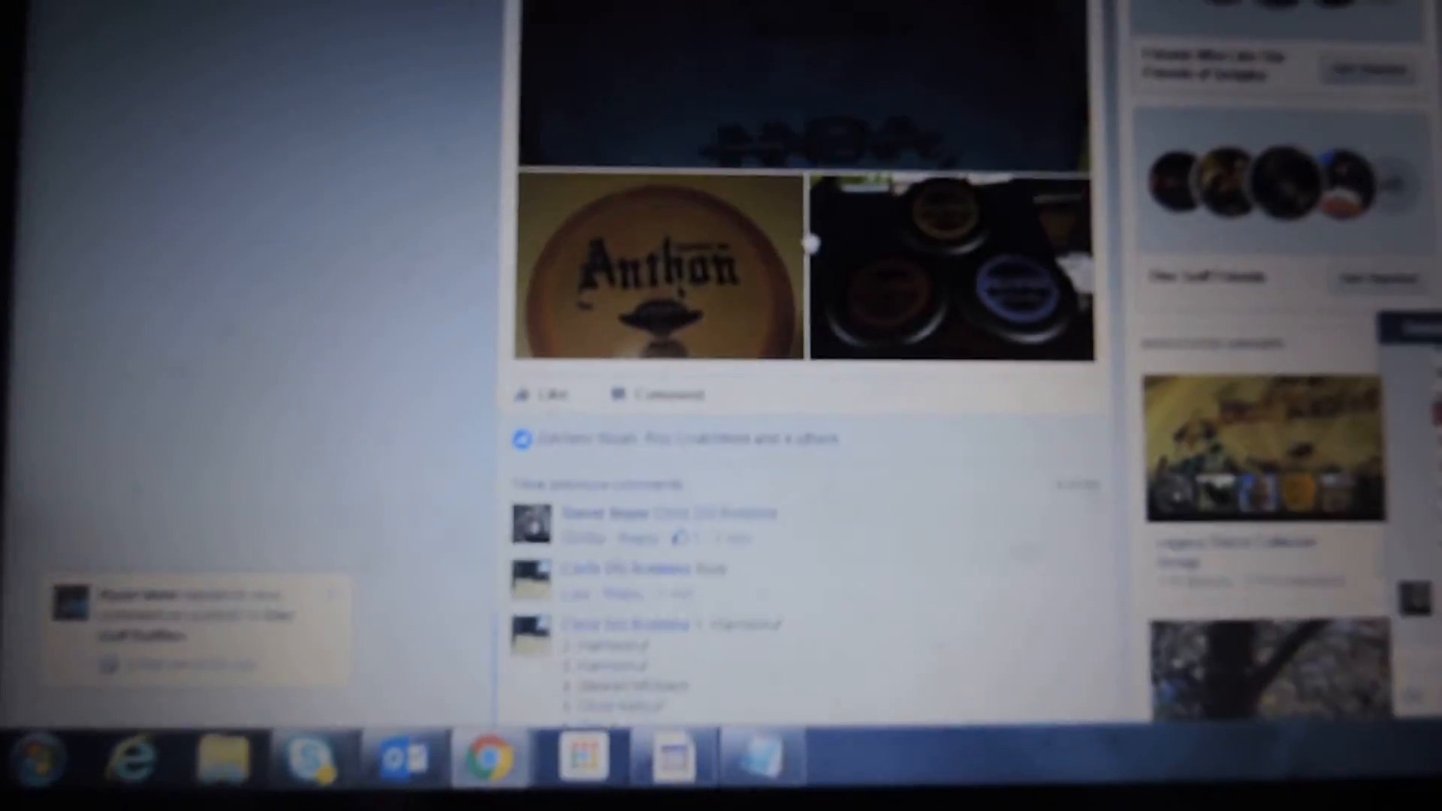
scroll("down", 3)
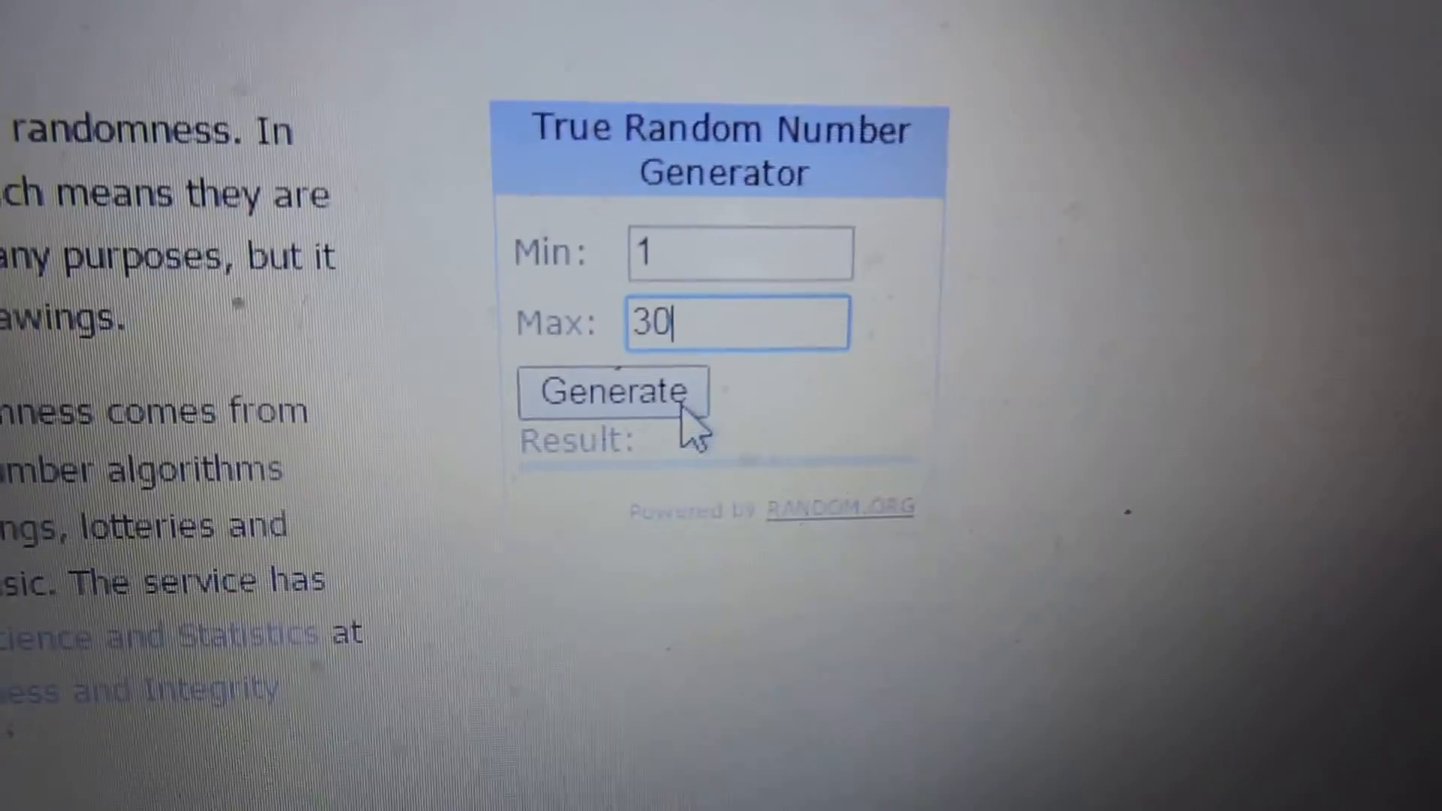
- Generate five winning ticket numbers from 1–30, including 4, 28 and 23
left_click(613, 393)
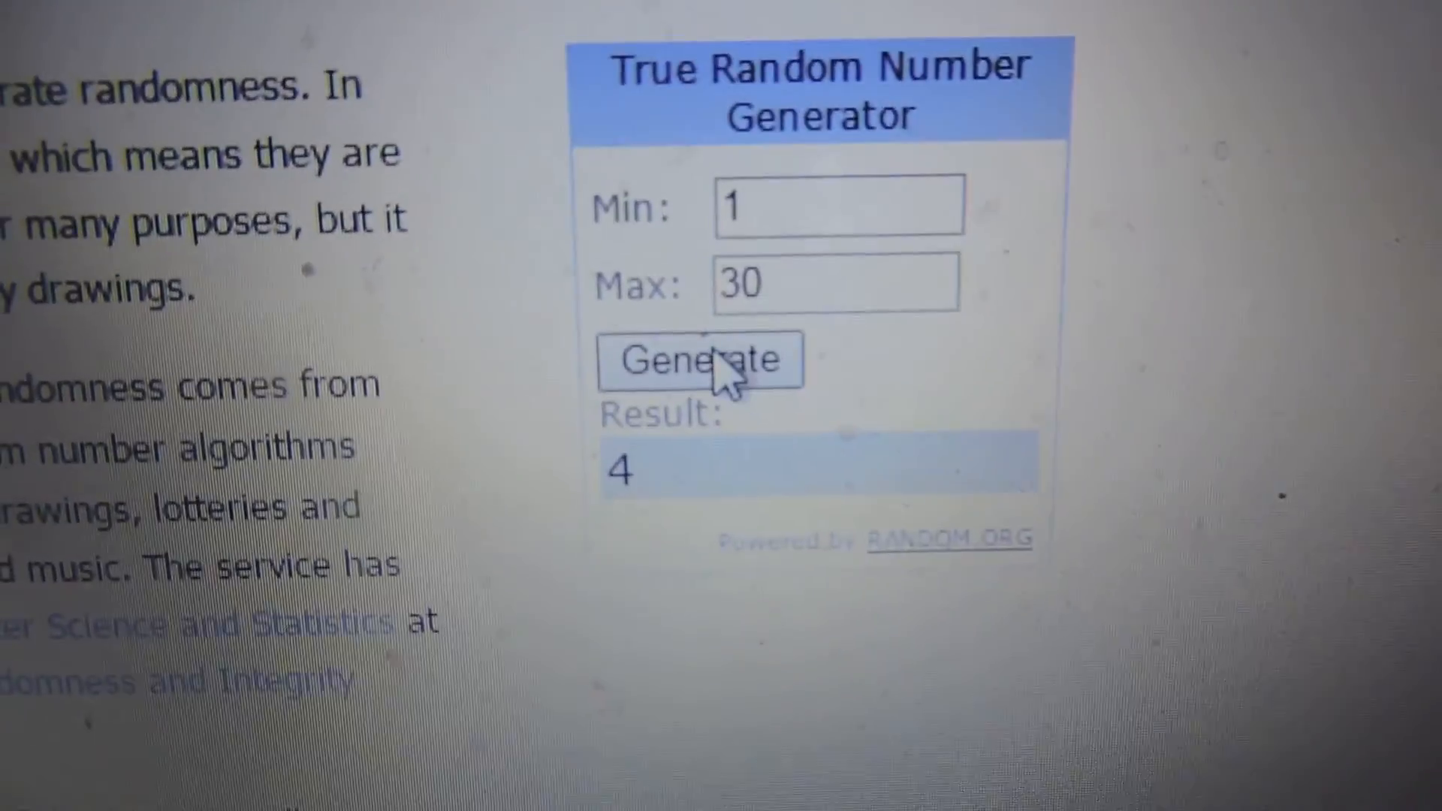
left_click(699, 360)
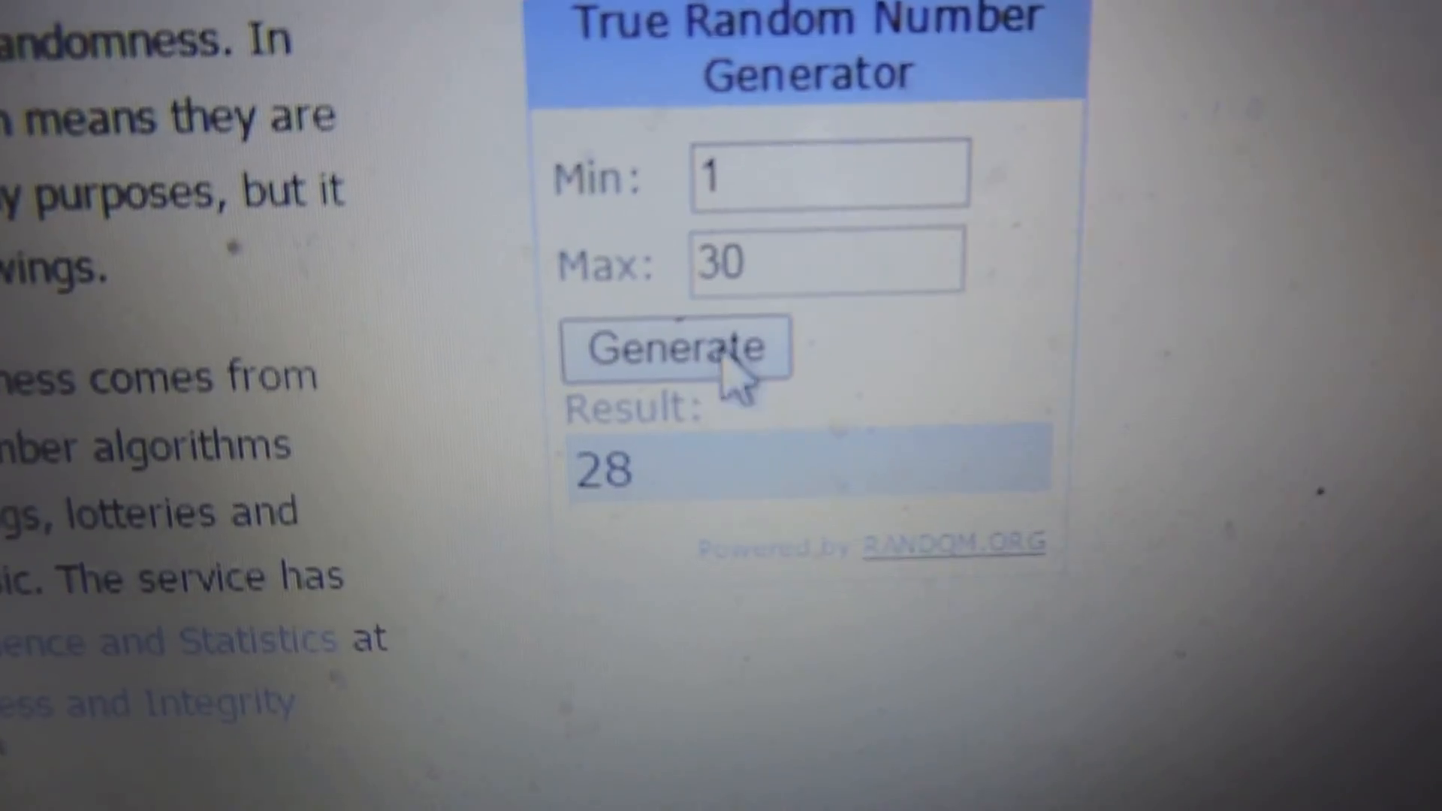
left_click(674, 348)
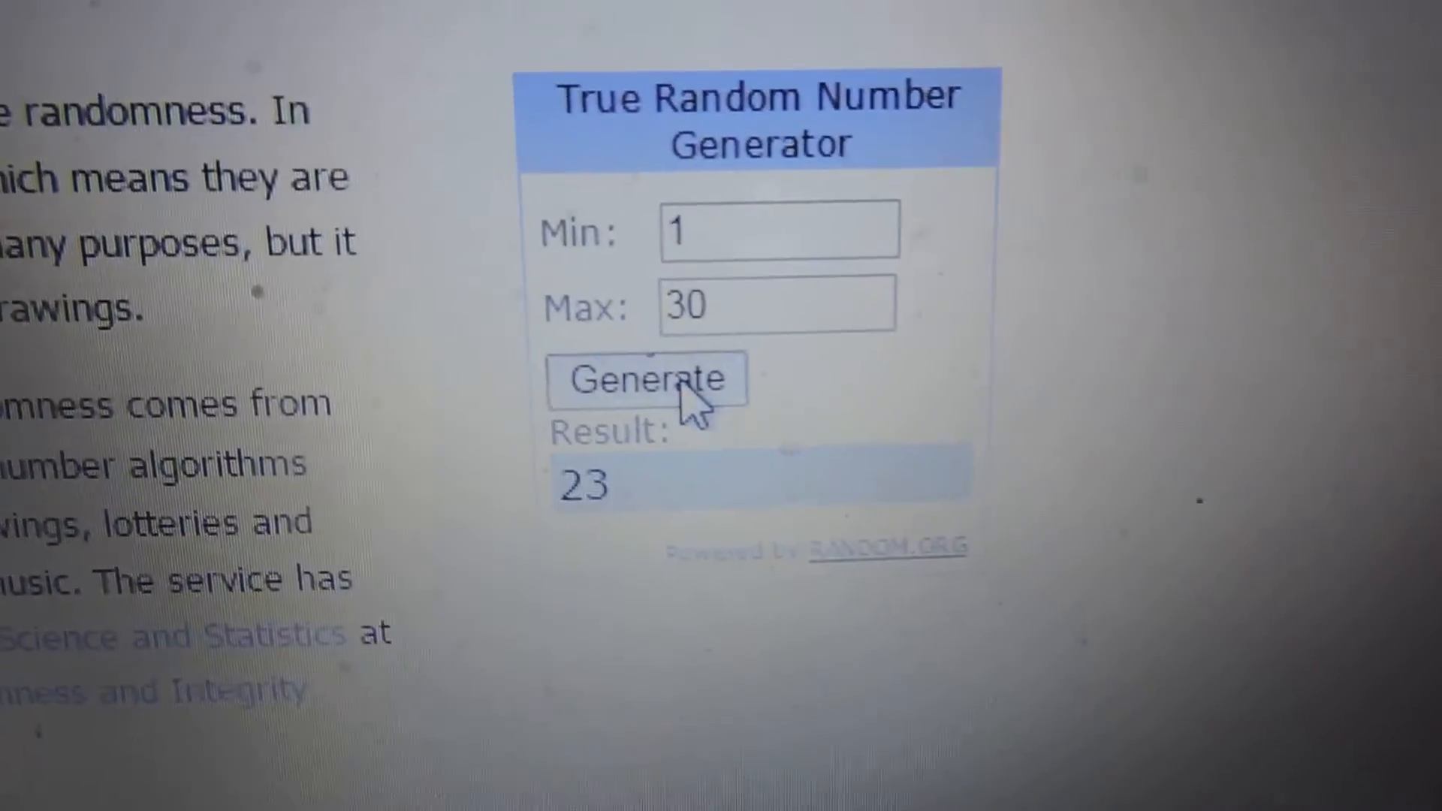
left_click(646, 380)
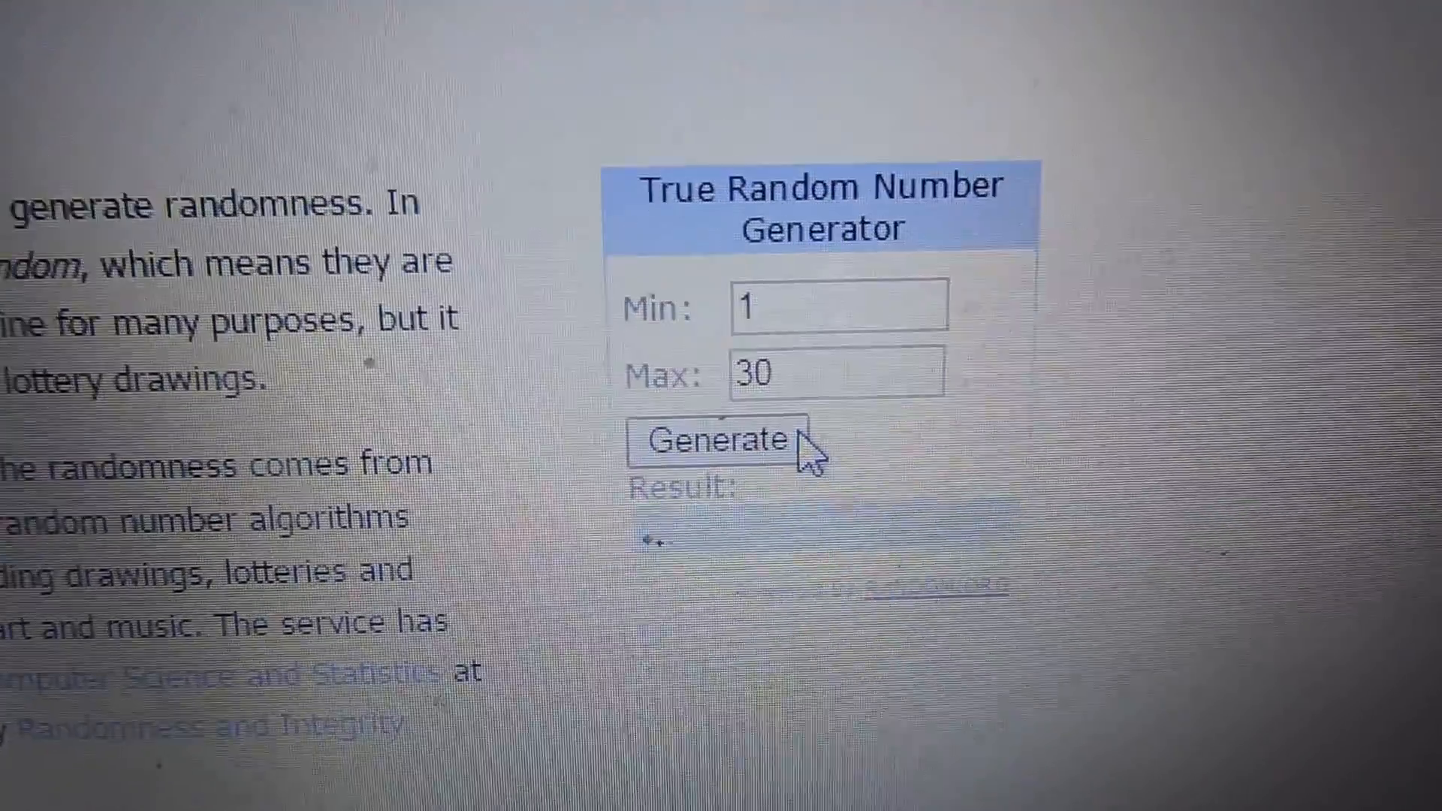
left_click(712, 442)
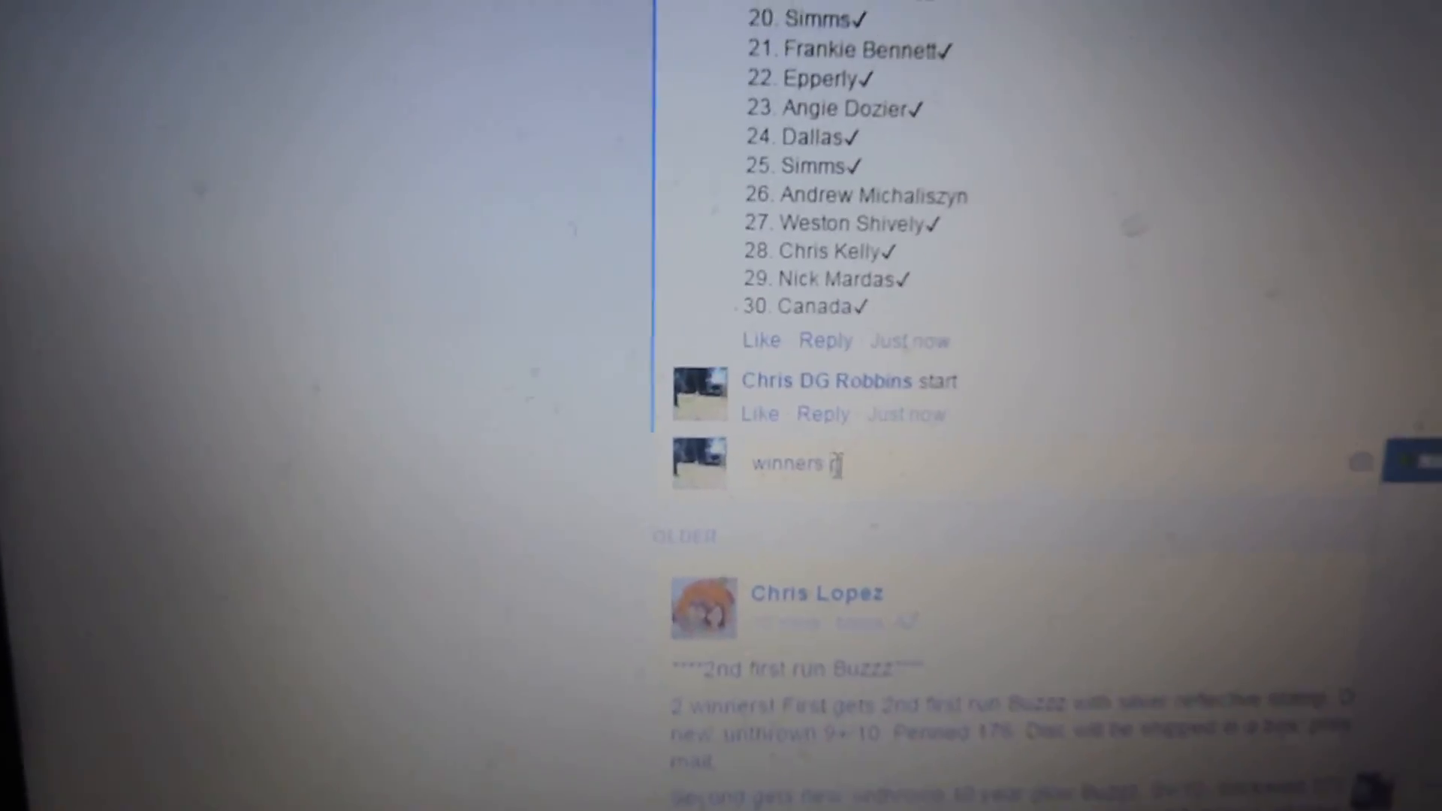
mouse_move(608, 309)
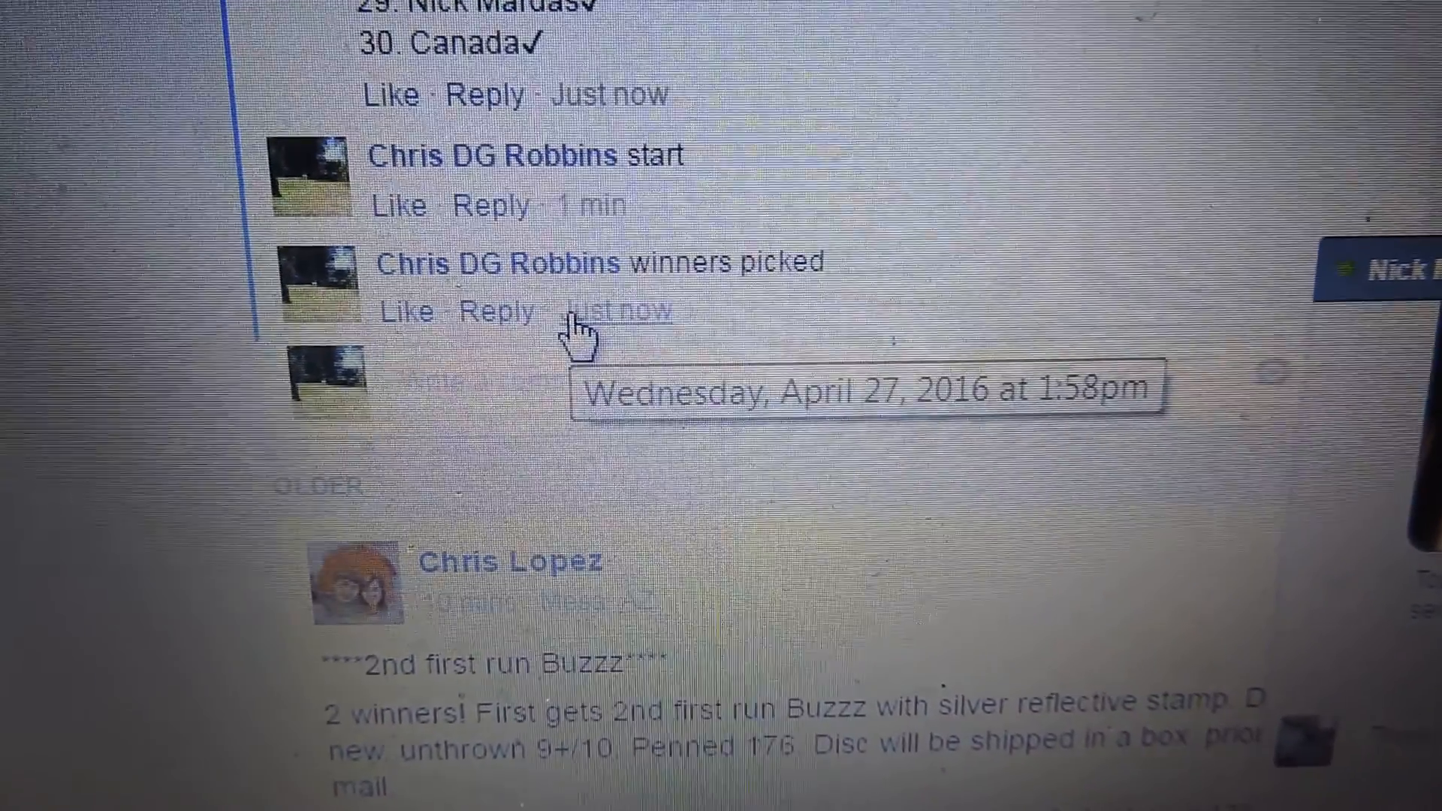